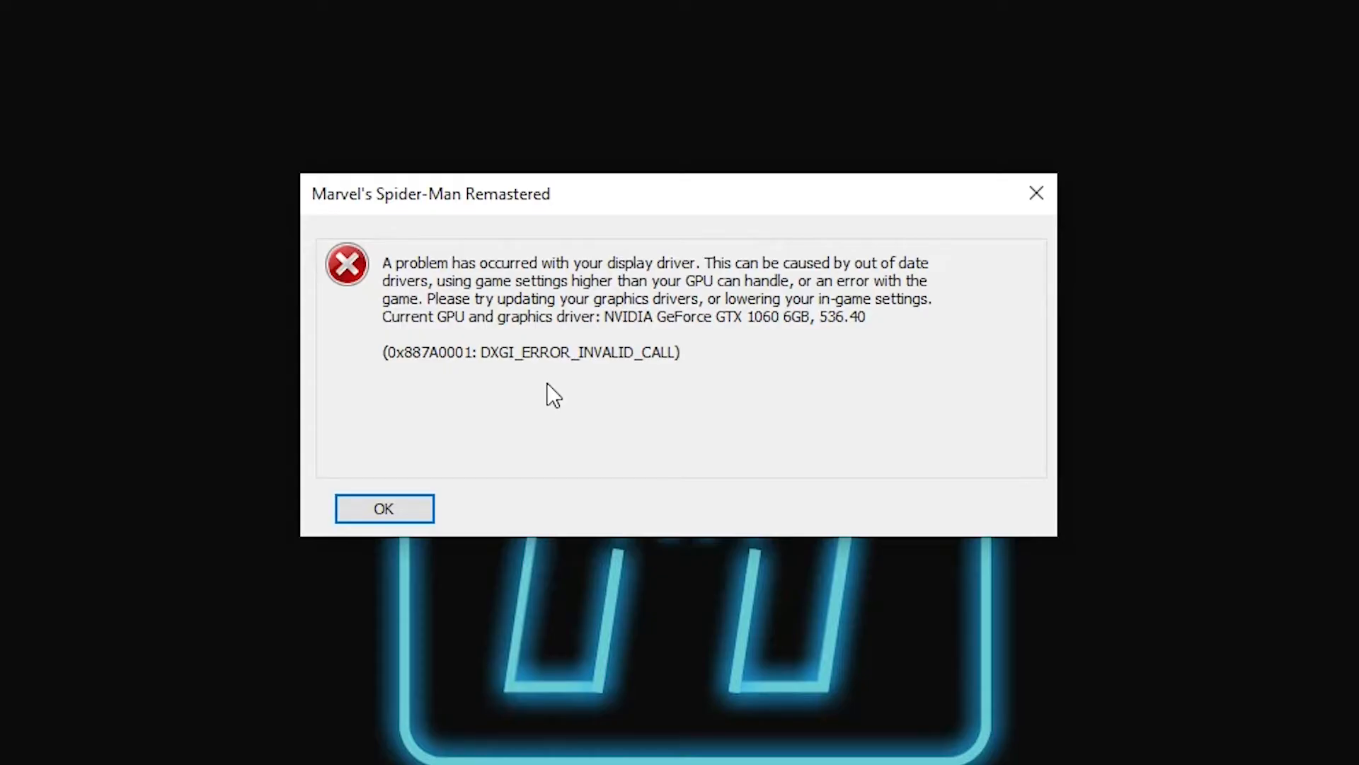
{"action": "mouse_move", "coordinate": [507, 445]}
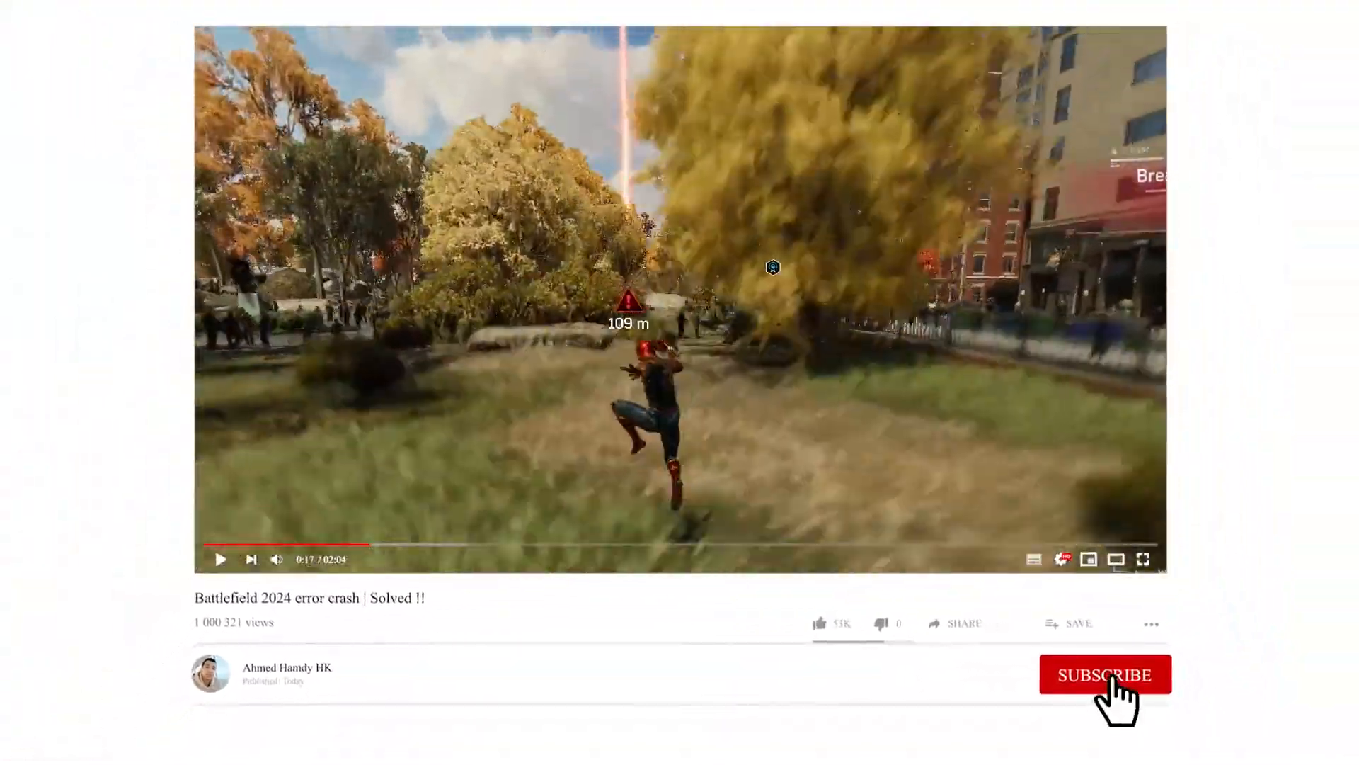
{"action": "left_click", "coordinate": [1105, 674]}
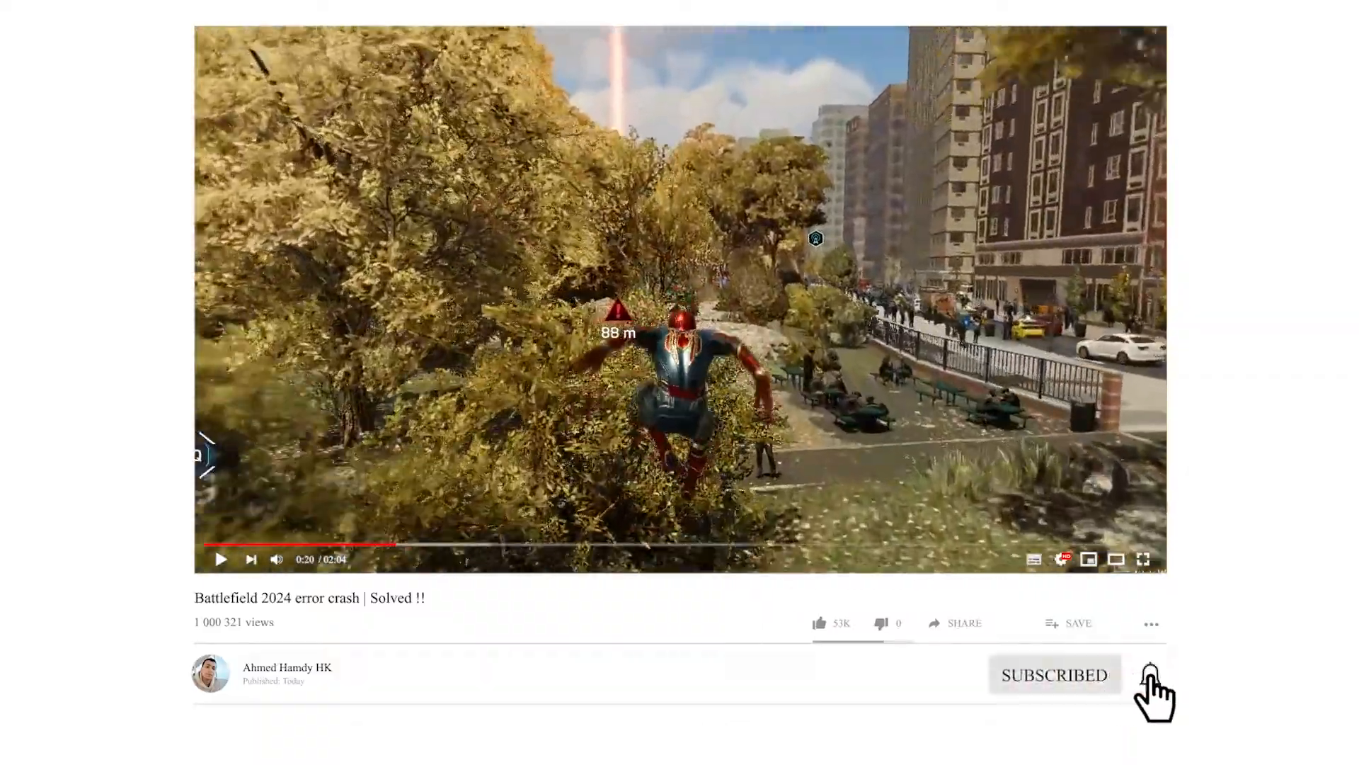